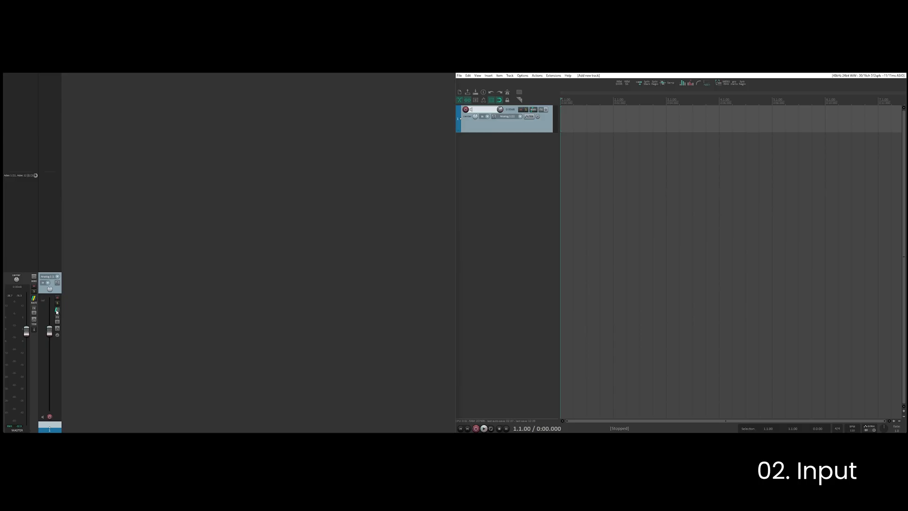
Give the track 4 channels and an ADAT 1–4 four-channel input, and arm it for recording.
click(57, 310)
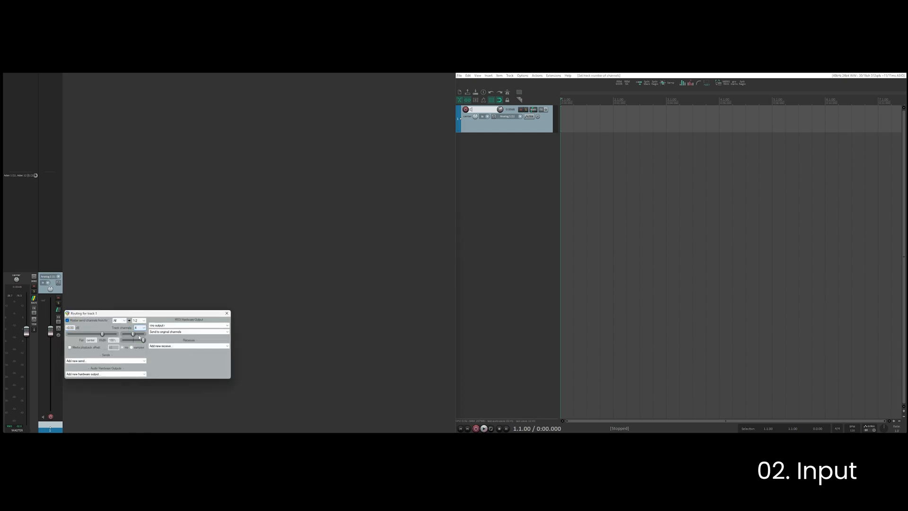
click(226, 313)
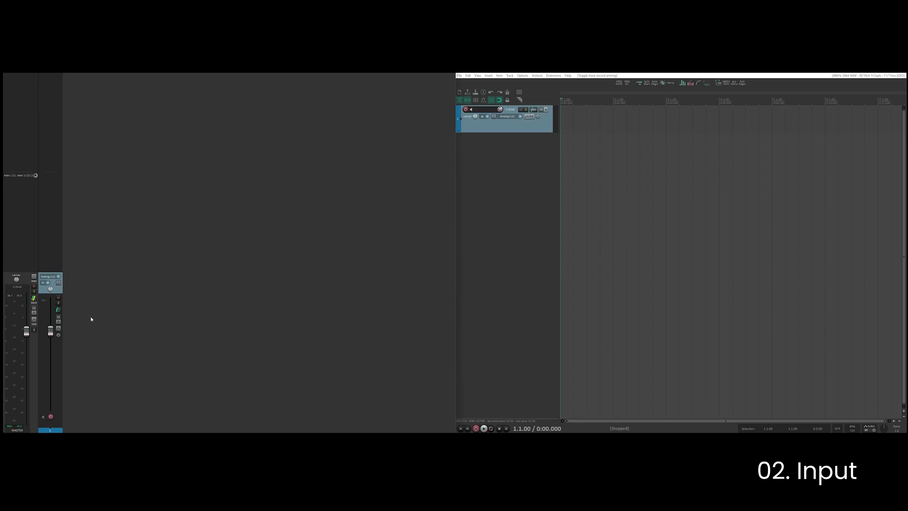
click(48, 282)
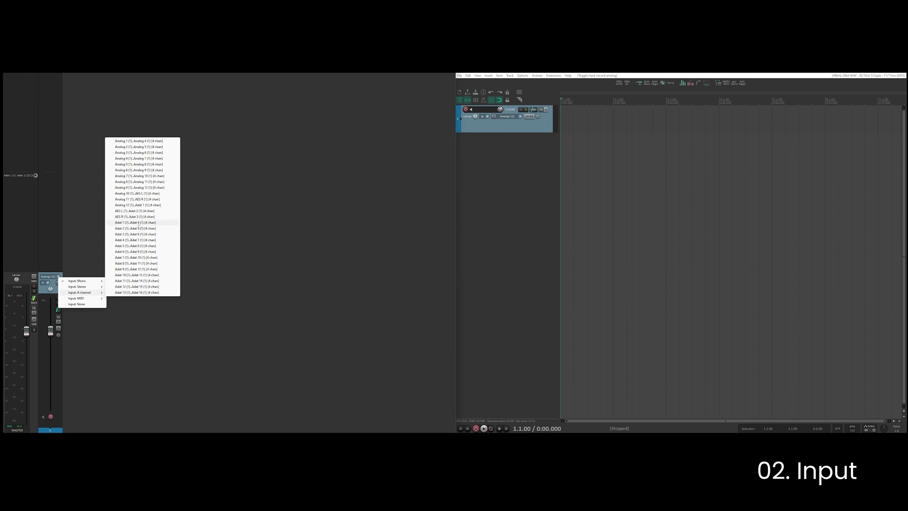
click(137, 222)
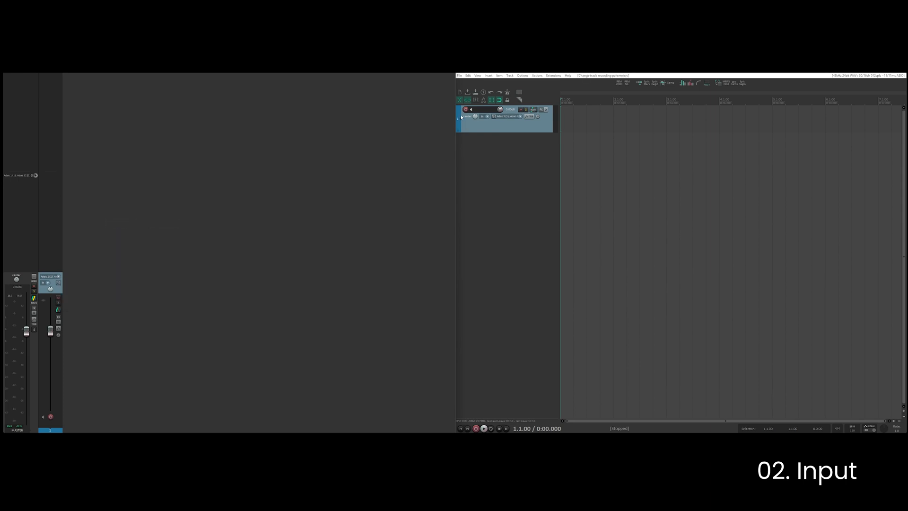
click(464, 109)
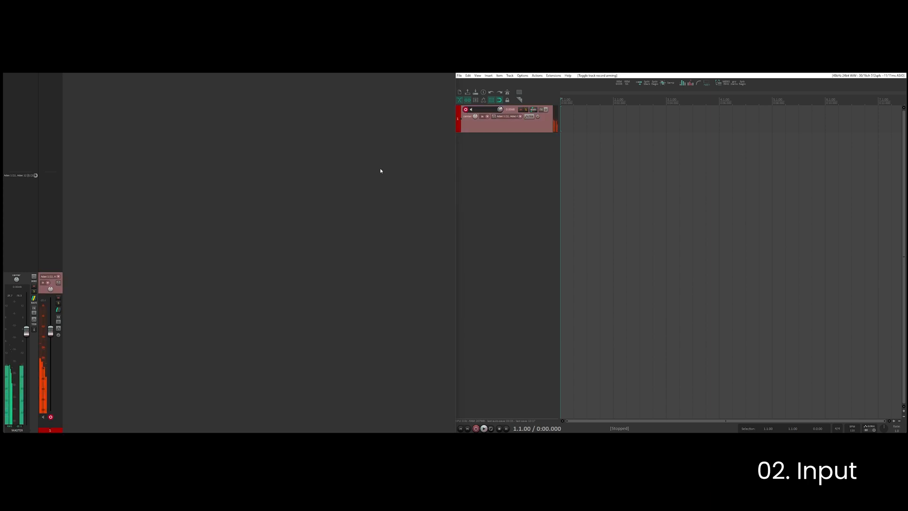
click(540, 109)
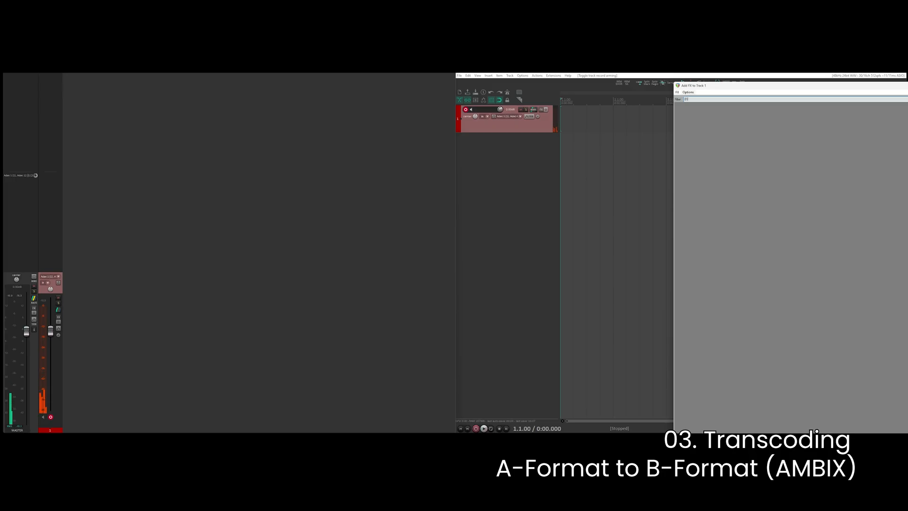
Filter the FX browser with '013' to find the Ambisonic Transcoder VST3.
text(013)
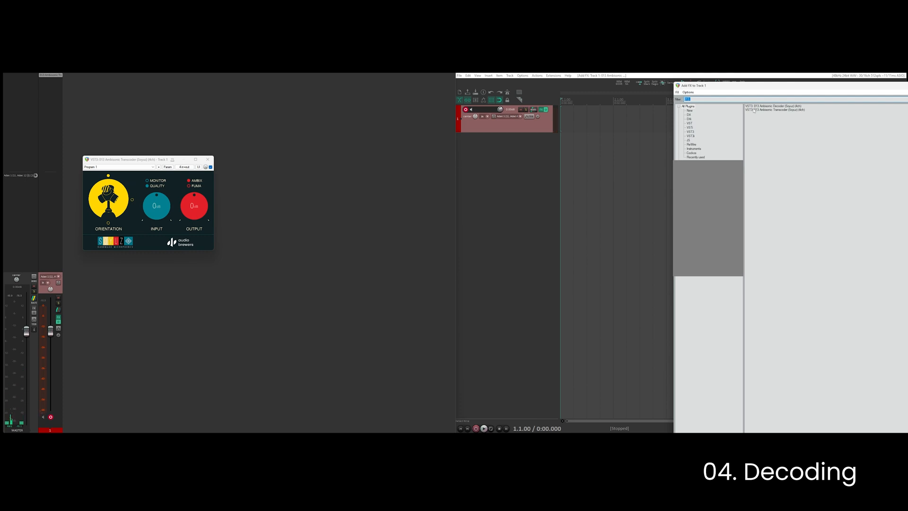
Insert the 013 Ambisonic Decoder and set its Decoder layout to Surround 7.1.2.
double_click(765, 105)
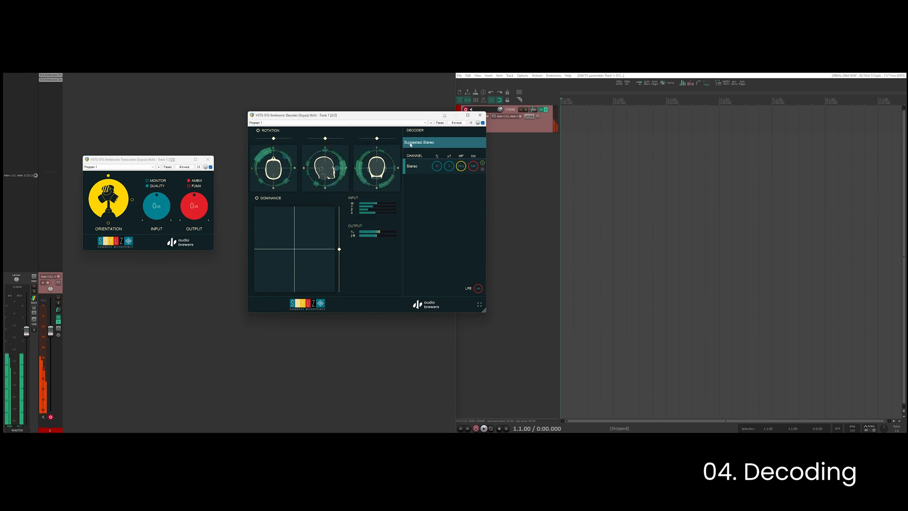
click(444, 143)
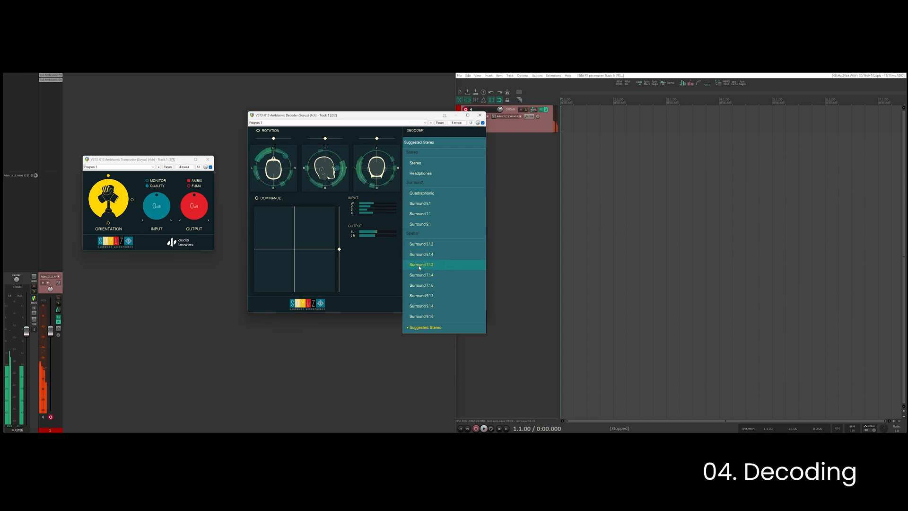
click(421, 264)
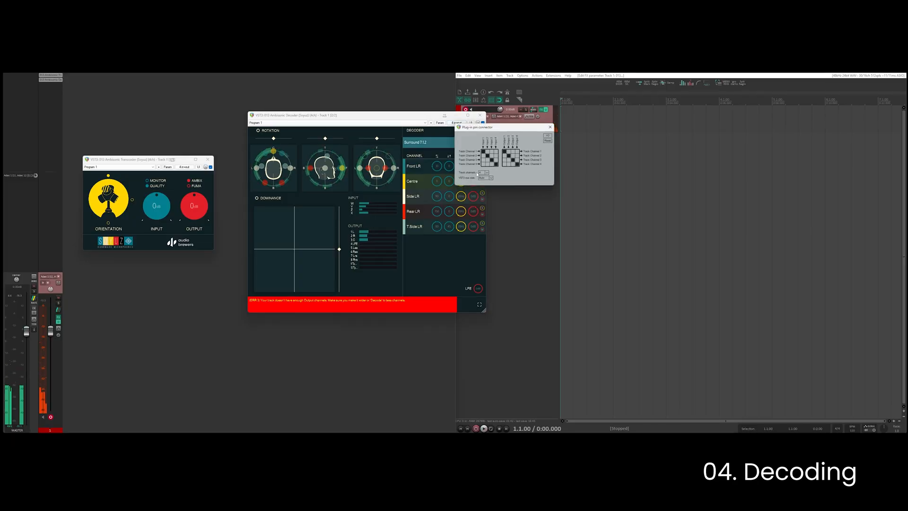
Raise the track channels in the pin connector to twelve for the decoder outputs.
click(484, 172)
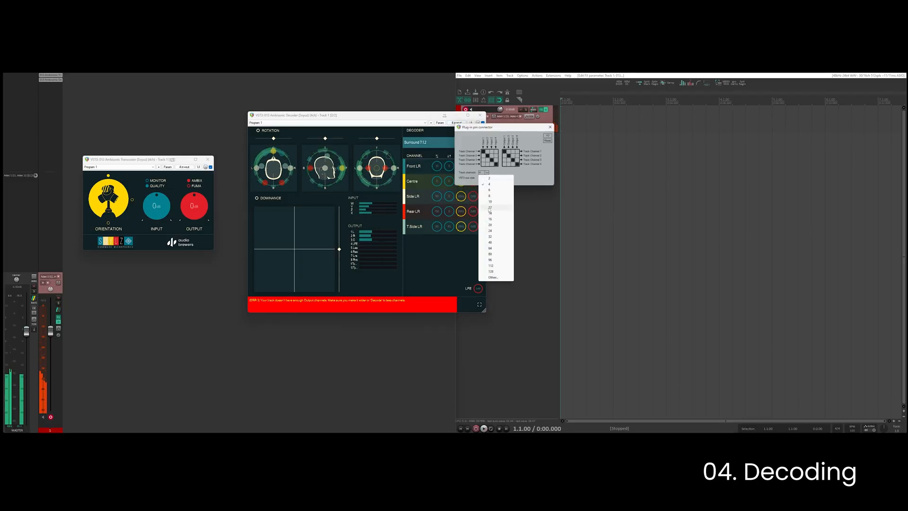
click(490, 207)
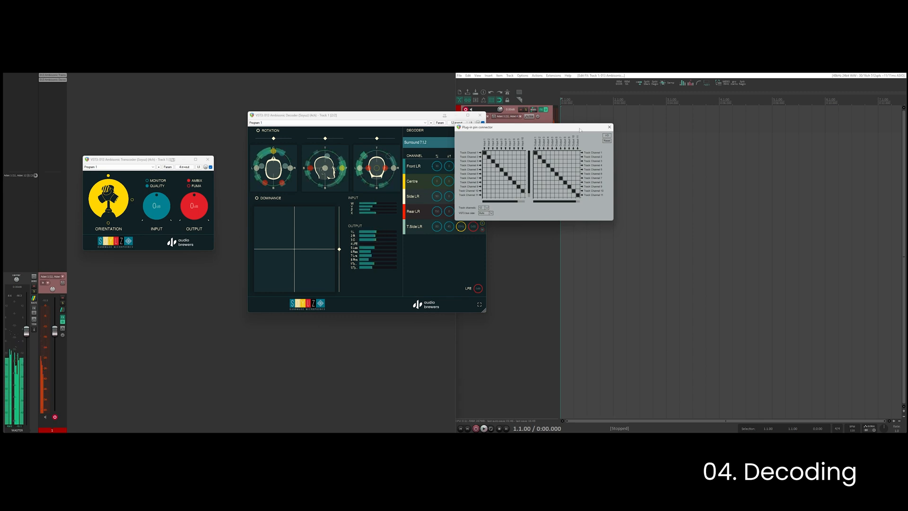
click(609, 126)
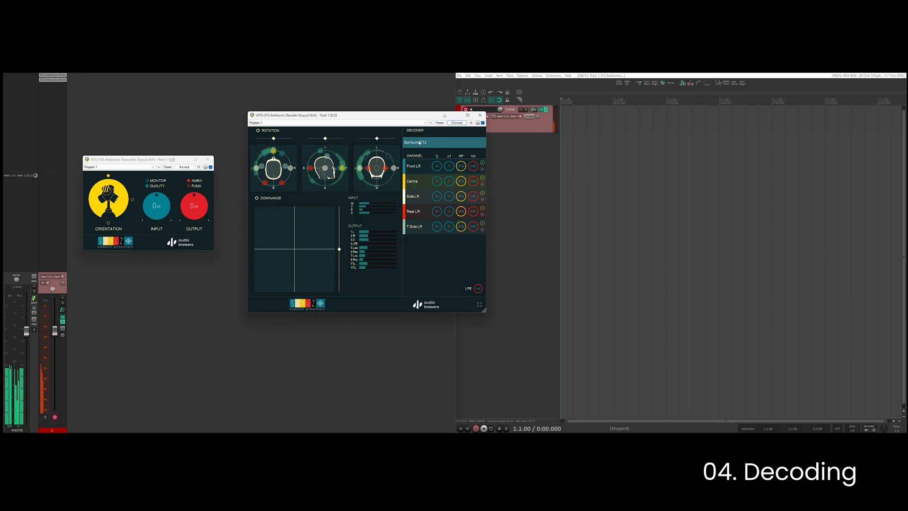
Change the decoder's layout from Surround 7.1.2 to Headphones, giving two output channels.
click(423, 142)
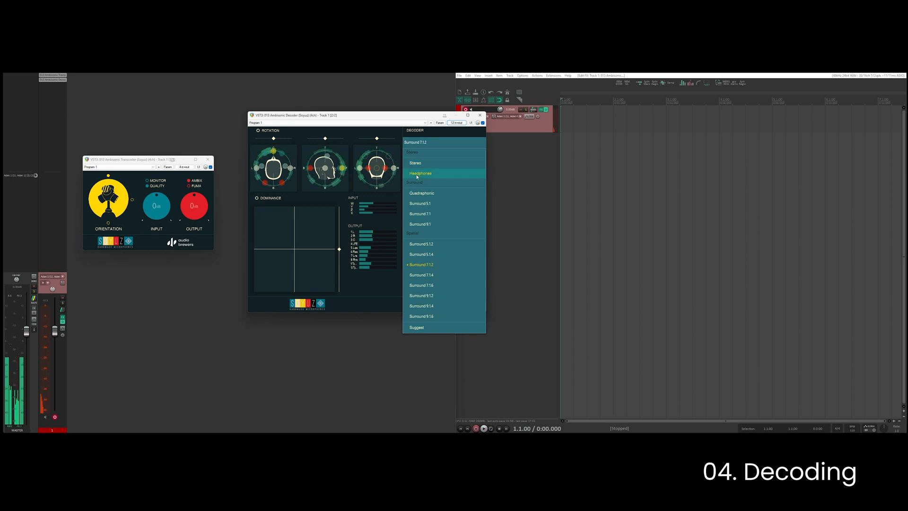
click(420, 173)
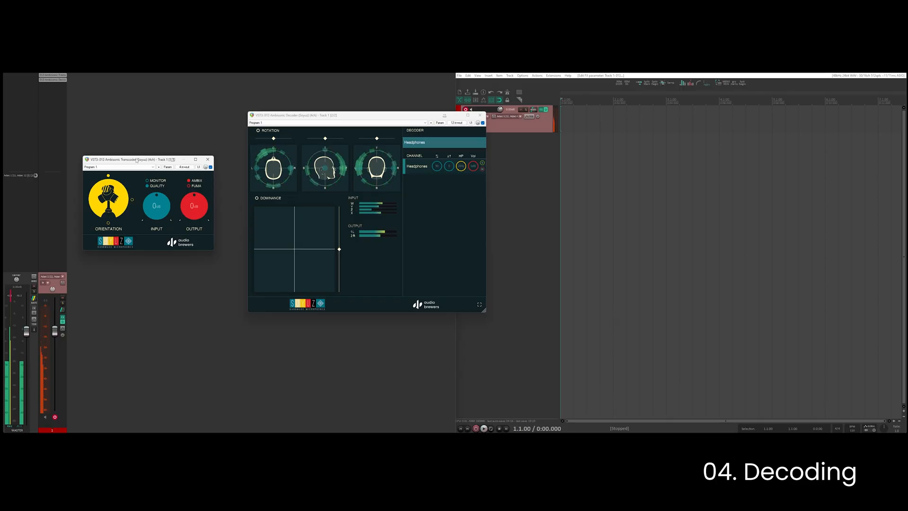
Insert Audio Brewers' ab Astronomy Delay into the track's FX chain.
click(414, 142)
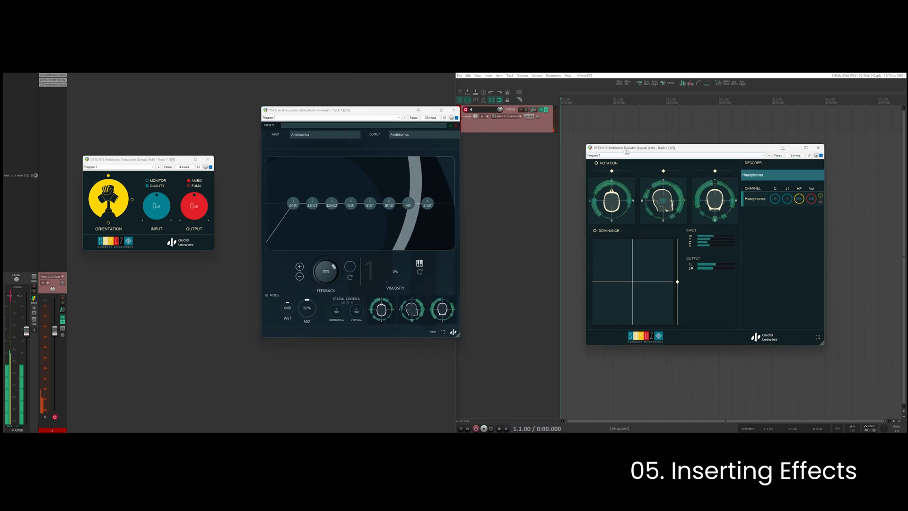
Apply the 'Atmospheric - Chromatic Trilling' preset to Astronomy Delay.
click(340, 117)
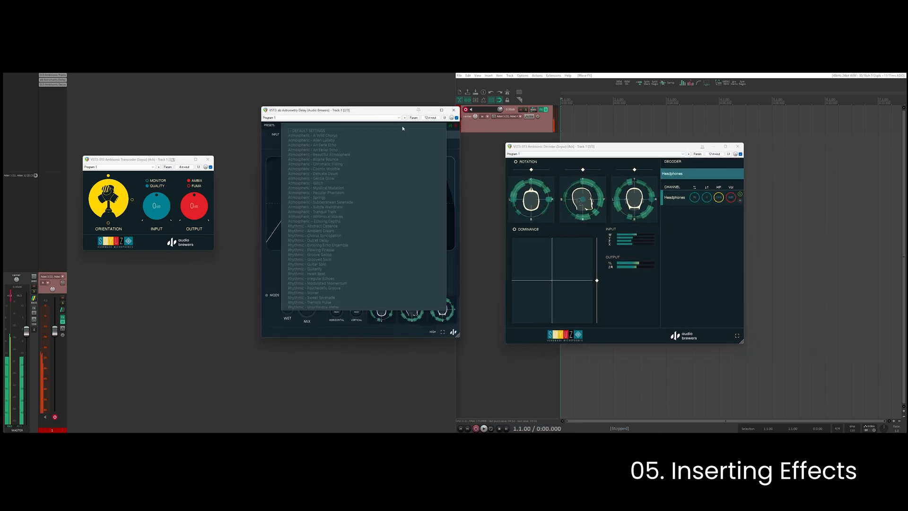
click(312, 164)
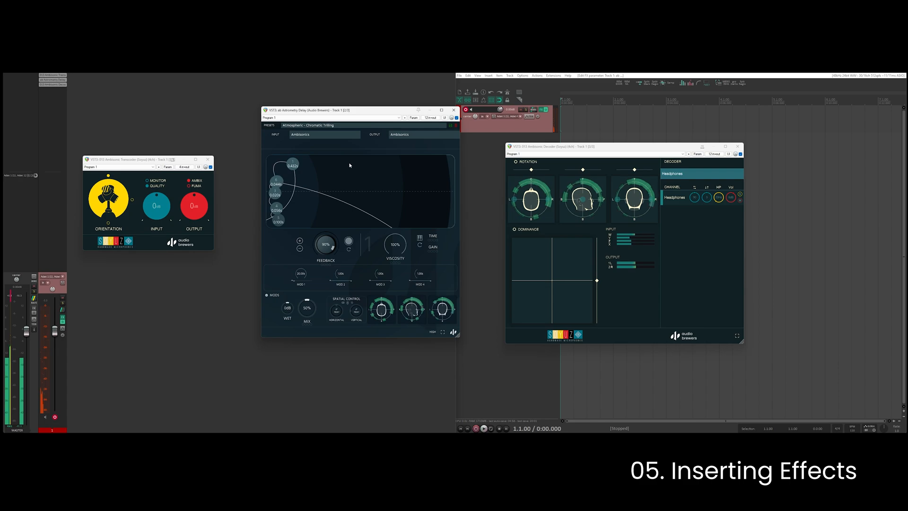
click(326, 124)
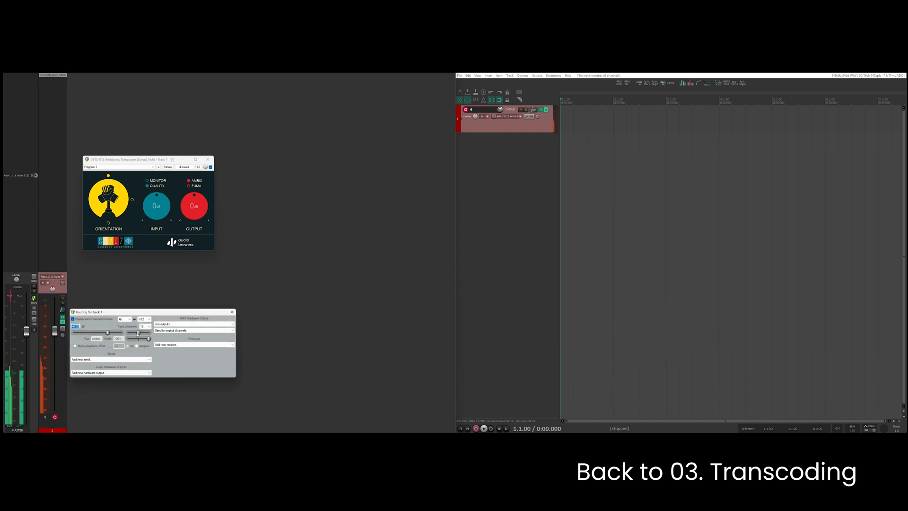
Bring up Routing for track 1 from its Route button.
click(150, 325)
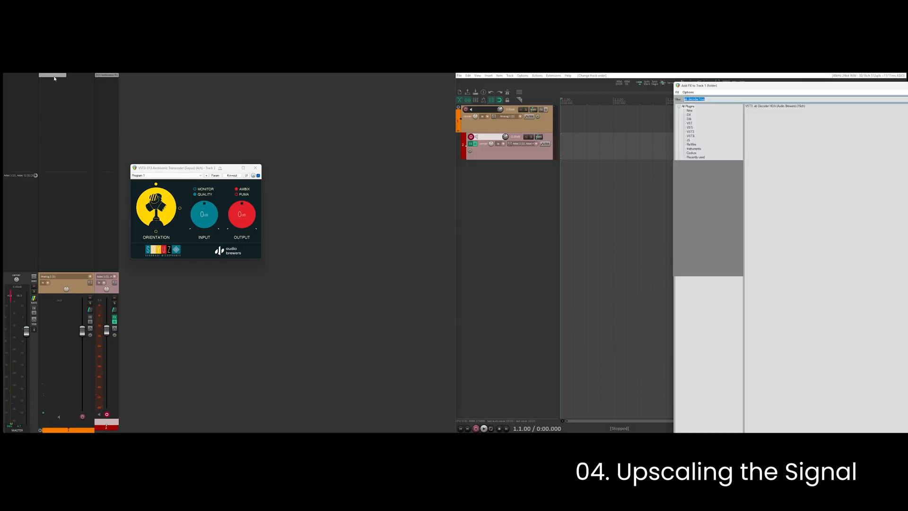
Search the new track's FX browser for 'upsca' to find ab Upscaler.
text(upsca)
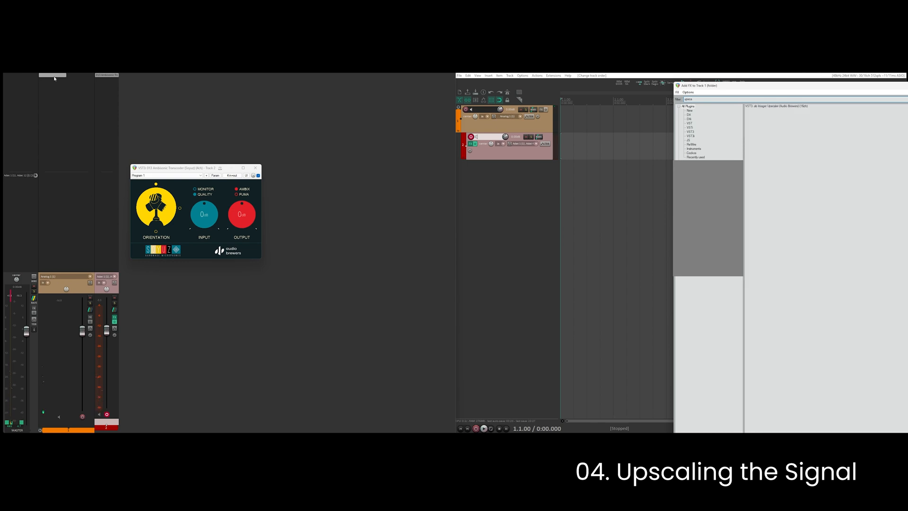